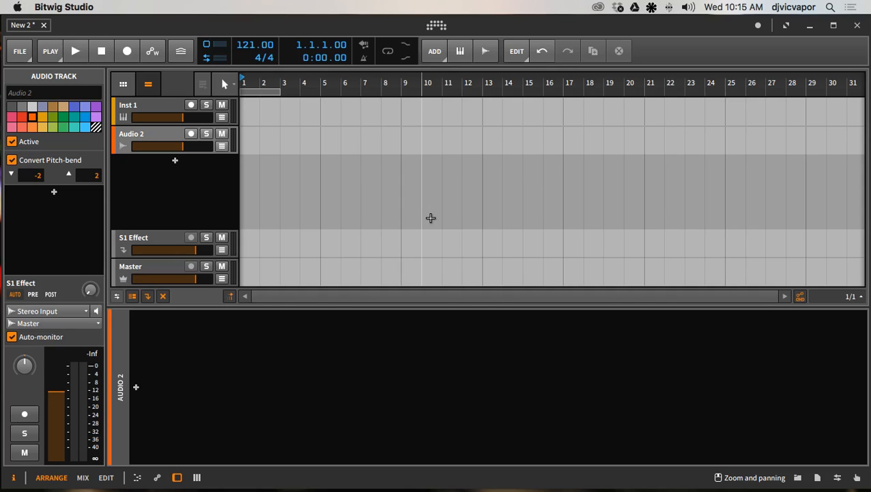
{"action": "mouse_move", "coordinate": [183, 188]}
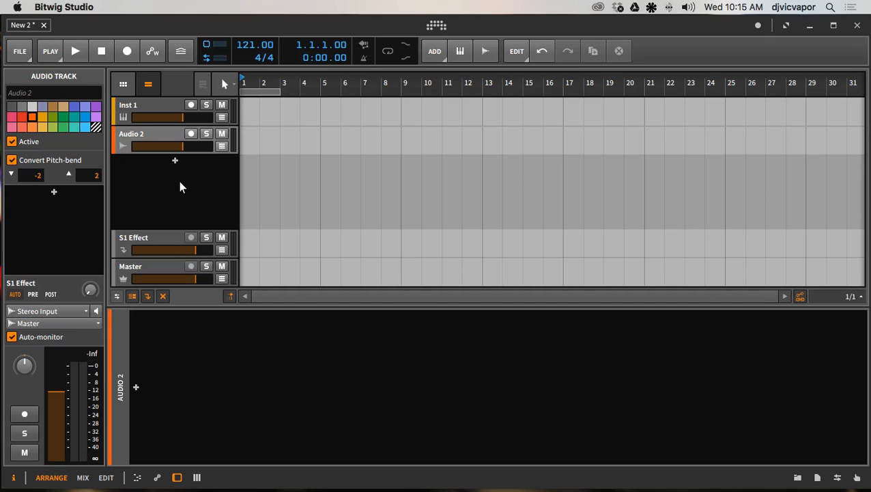
{"action": "mouse_move", "coordinate": [180, 186]}
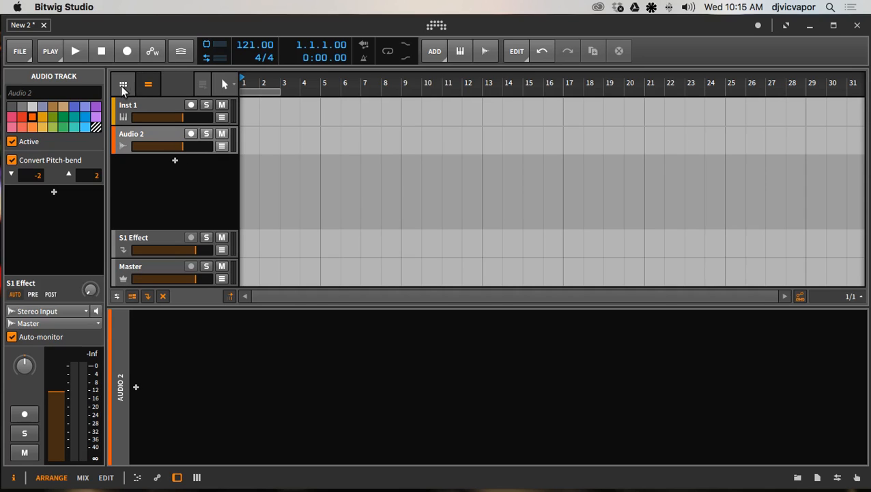
{"action": "mouse_move", "coordinate": [147, 83]}
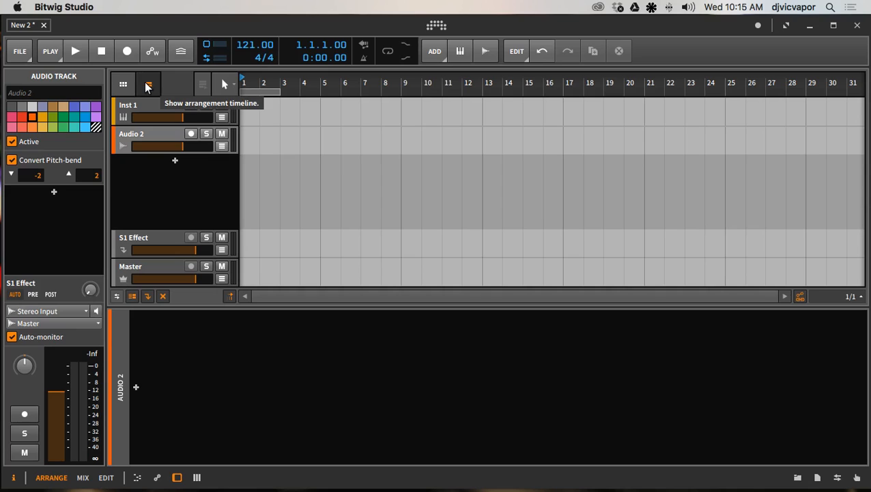
{"action": "mouse_move", "coordinate": [122, 83]}
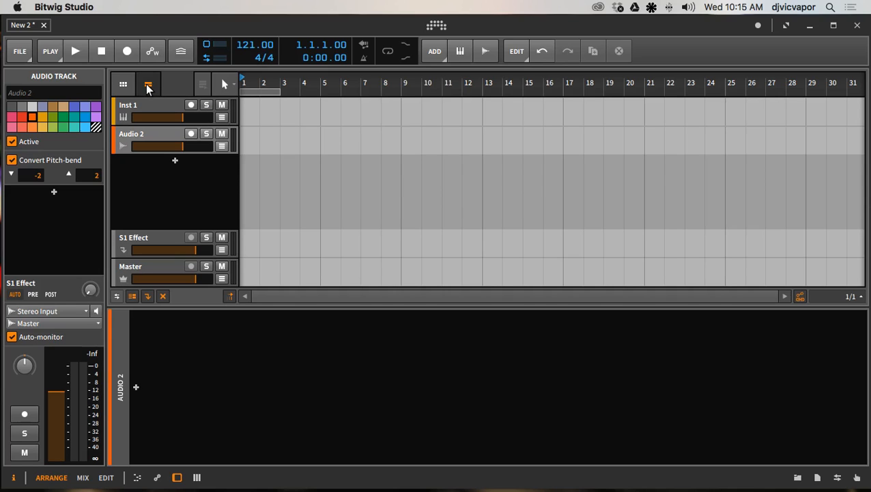
{"action": "mouse_move", "coordinate": [147, 83]}
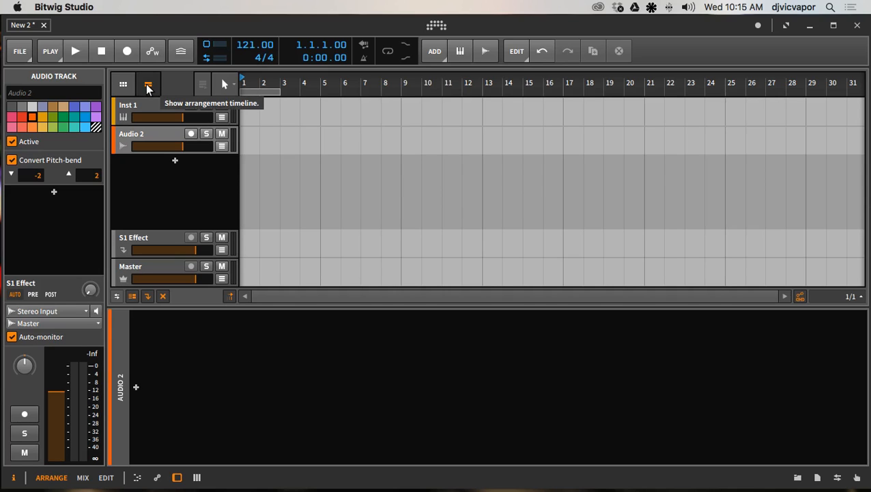
{"action": "mouse_move", "coordinate": [122, 83]}
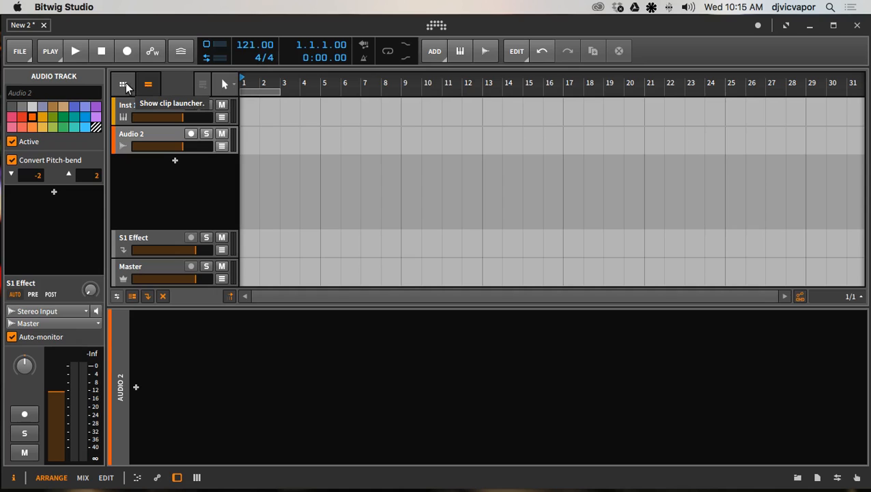
Step: Show the clip launcher with Scene 1, 2 and 3 slots beside the arrangement
{"action": "left_click", "coordinate": [123, 84]}
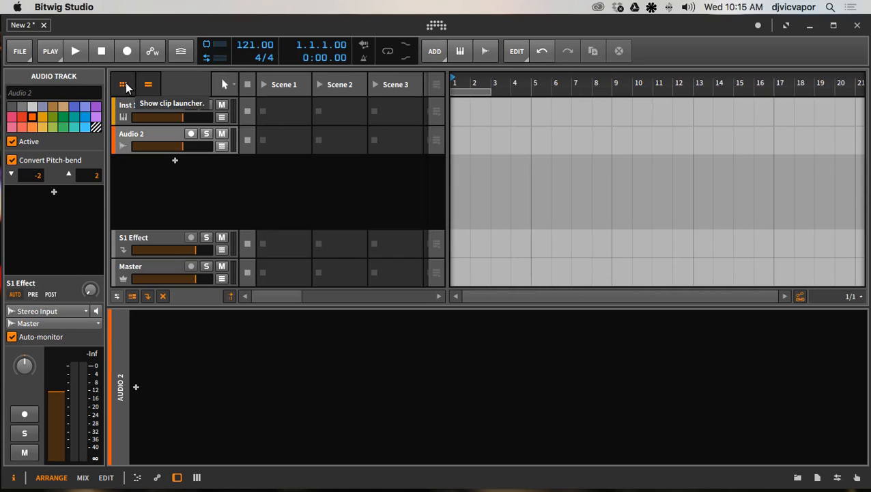
{"action": "mouse_move", "coordinate": [311, 172]}
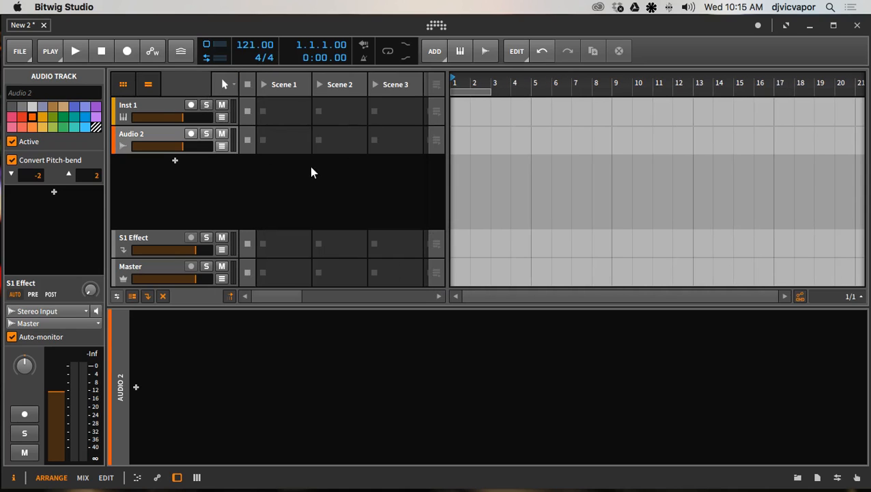
{"action": "mouse_move", "coordinate": [305, 178]}
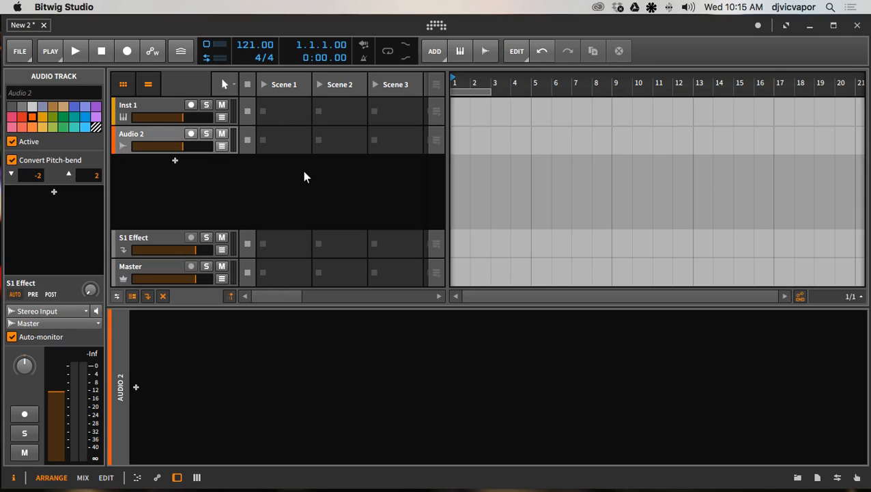
{"action": "mouse_move", "coordinate": [279, 170]}
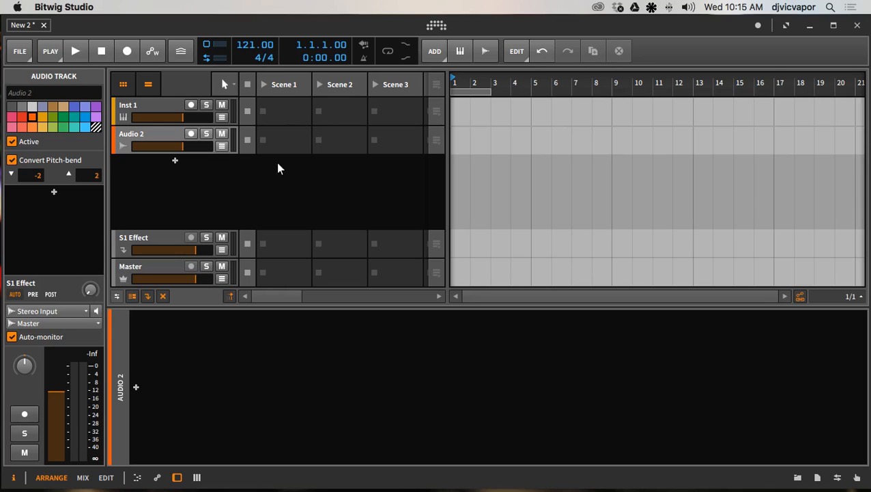
{"action": "mouse_move", "coordinate": [335, 183]}
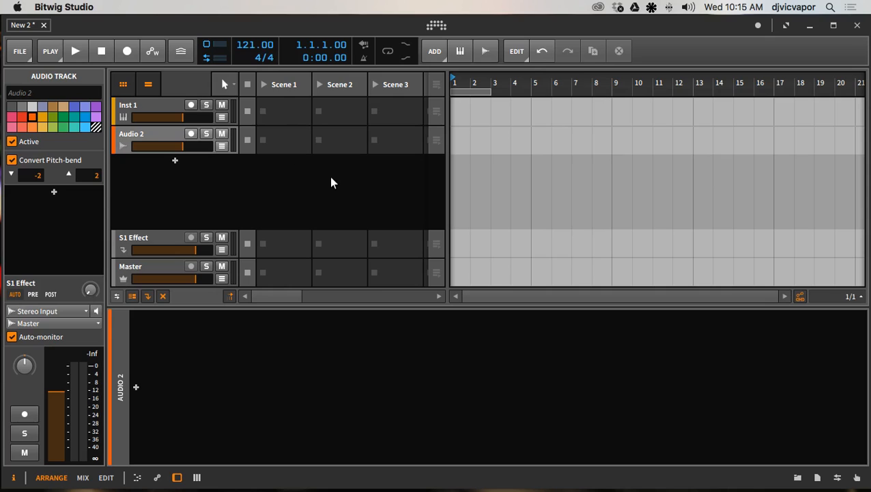
{"action": "mouse_move", "coordinate": [731, 413]}
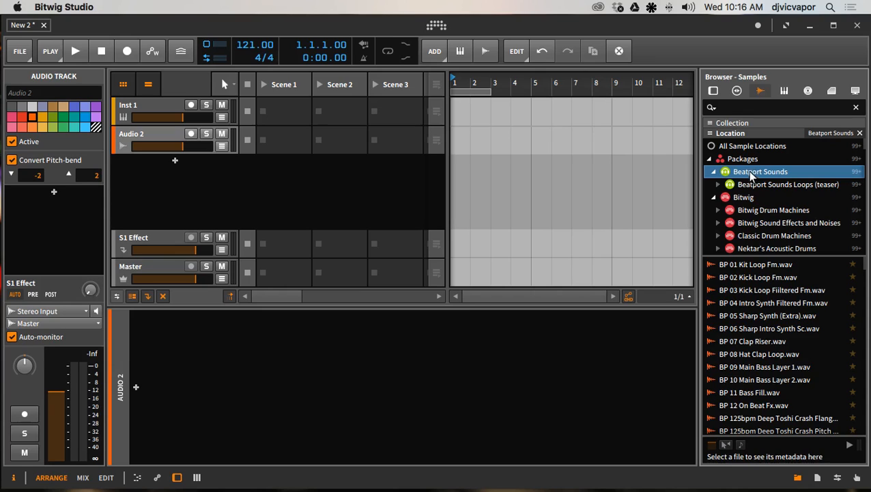
{"action": "mouse_move", "coordinate": [764, 309]}
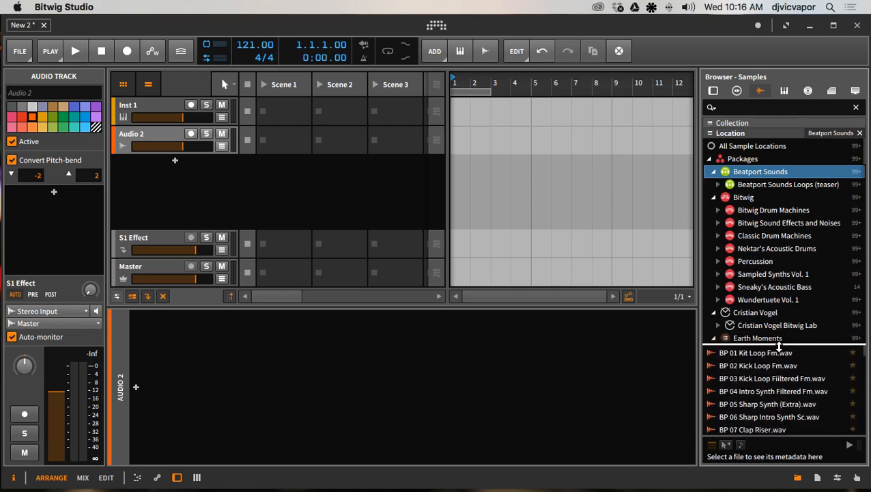
Step: Expand the Beatport Sounds package in the sample browser and browse its loop files
{"action": "scroll", "scroll_direction": "down", "scroll_amount": 3}
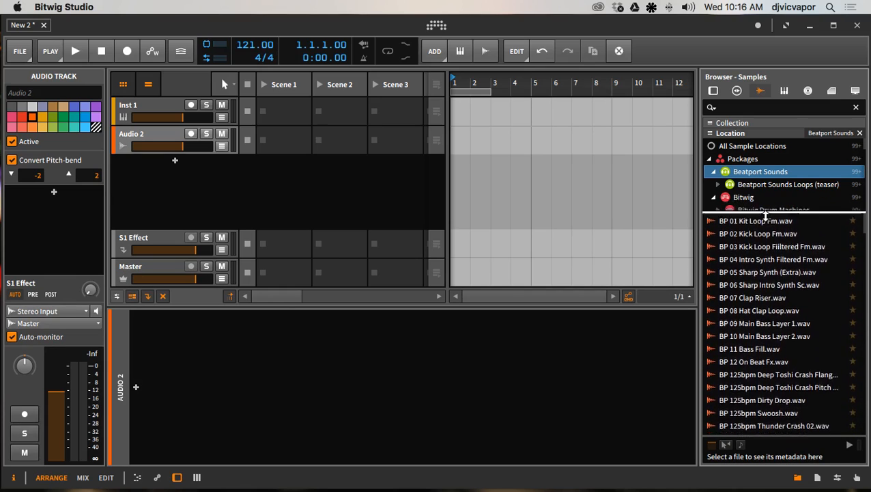
{"action": "left_click", "coordinate": [719, 196]}
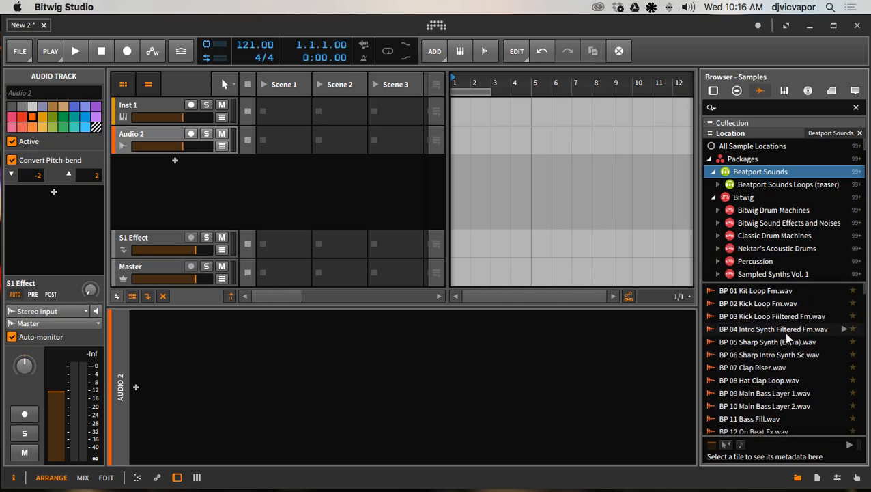
{"action": "scroll", "scroll_direction": "down", "scroll_amount": 3}
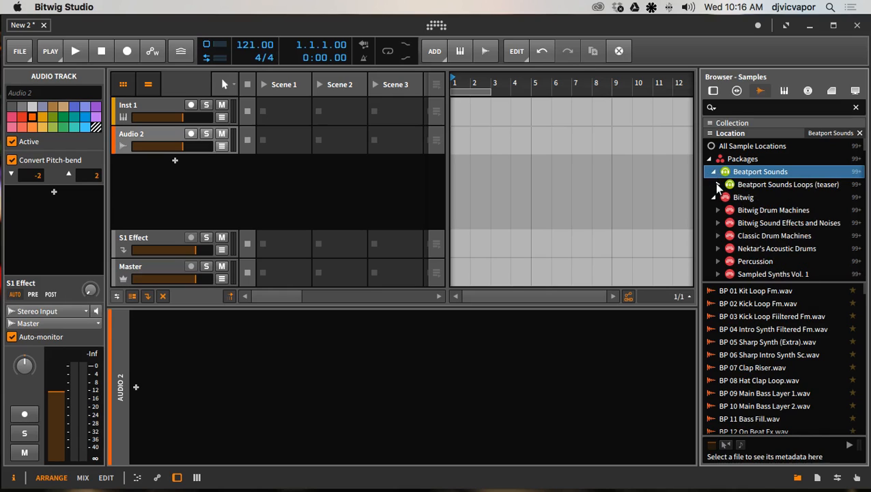
Step: Expand Beatport Sounds Loops (teaser) and list the 140bpm loops in Dubstep Breaks
{"action": "left_click", "coordinate": [719, 184]}
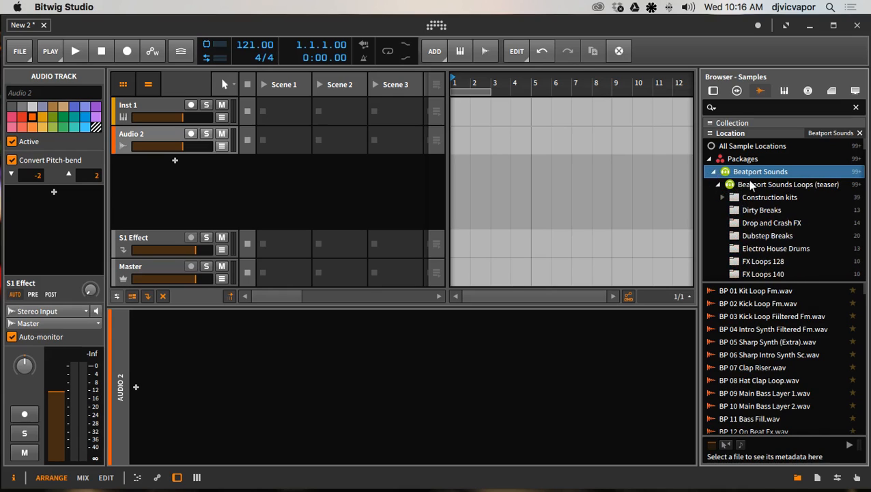
{"action": "mouse_move", "coordinate": [809, 189]}
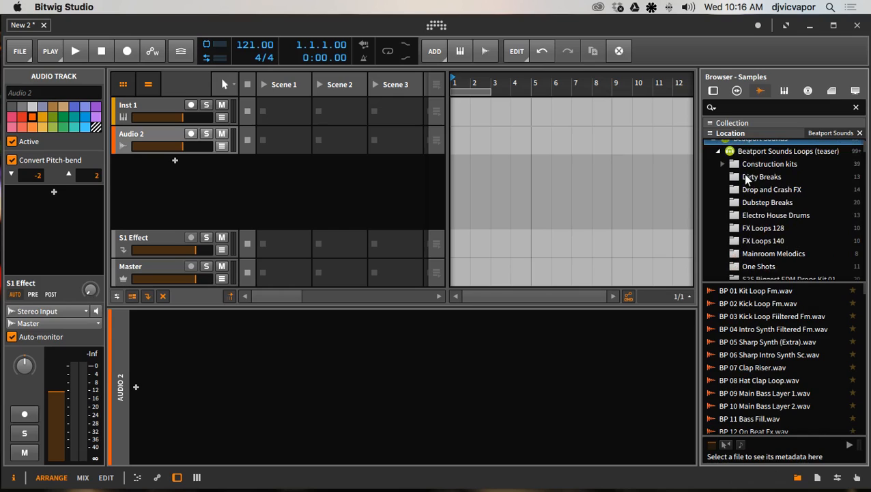
{"action": "mouse_move", "coordinate": [729, 199]}
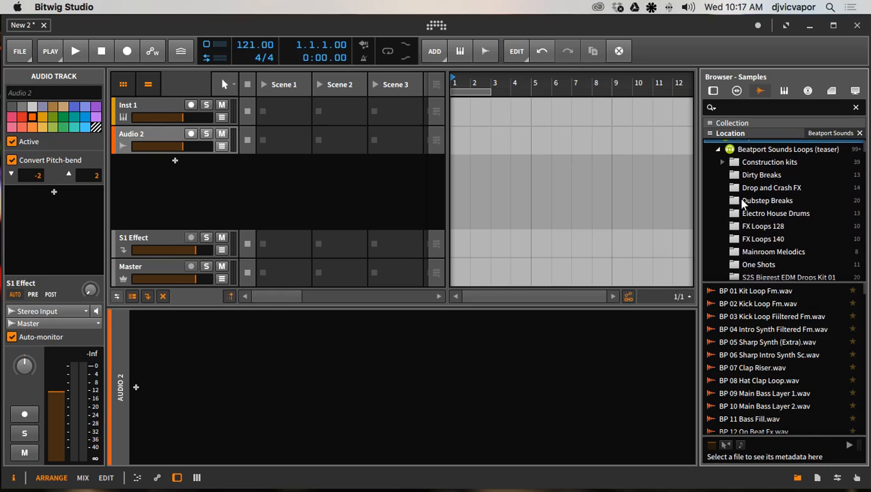
{"action": "left_click", "coordinate": [767, 200]}
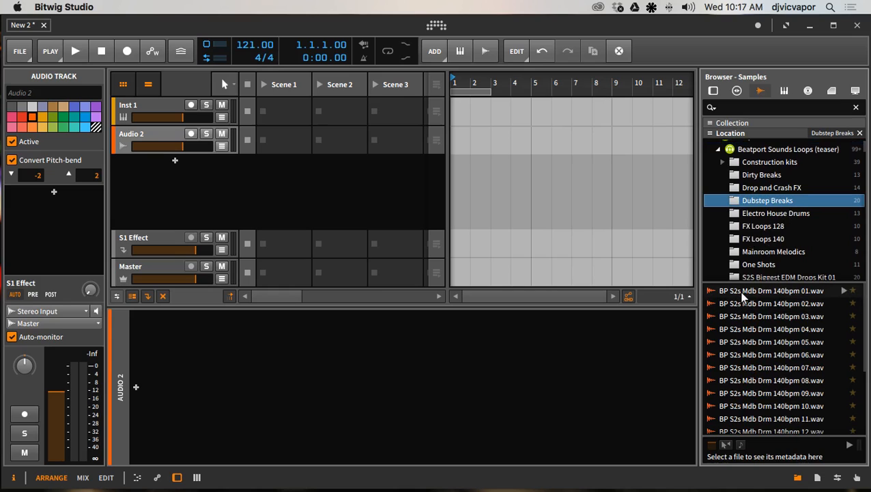
{"action": "mouse_move", "coordinate": [762, 303]}
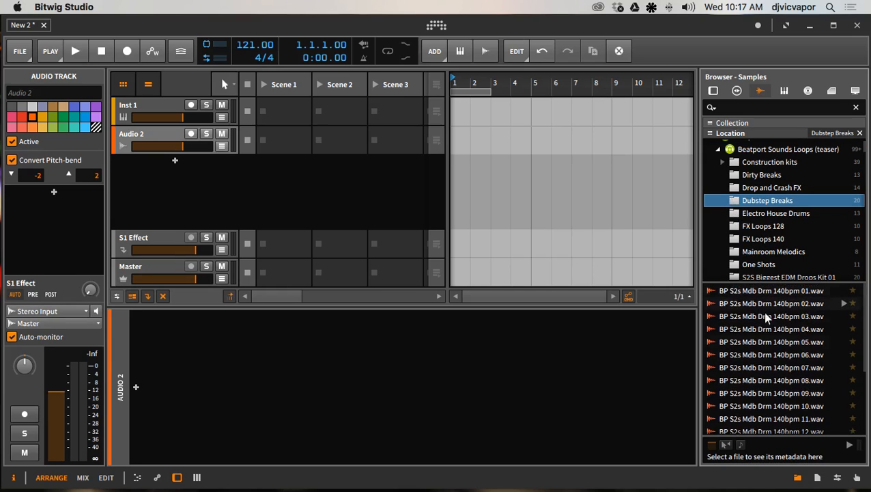
Step: Audition BP S2s Mdb Drm 140bpm 02.wav and see its length and format
{"action": "left_click", "coordinate": [772, 303]}
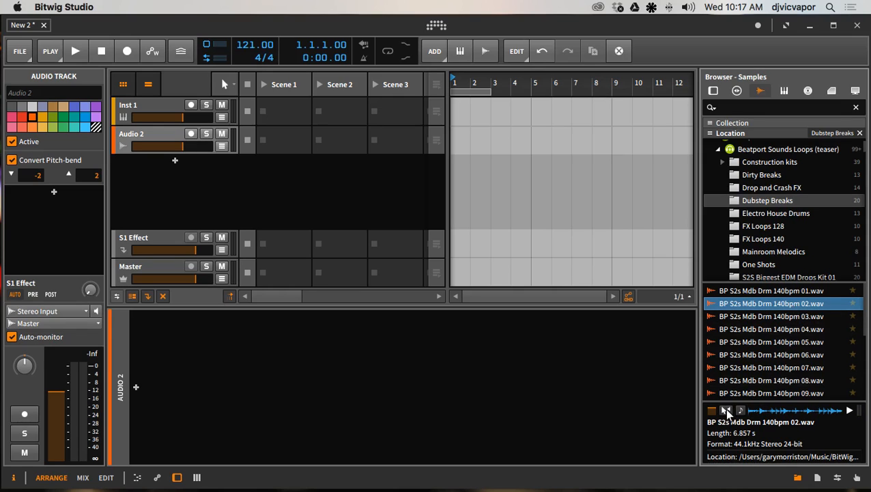
Step: Audition the 140bpm 03, 05 and 06 loops, ending on BP S2s Mdb Drm 140bpm 06.wav
{"action": "left_click", "coordinate": [725, 410]}
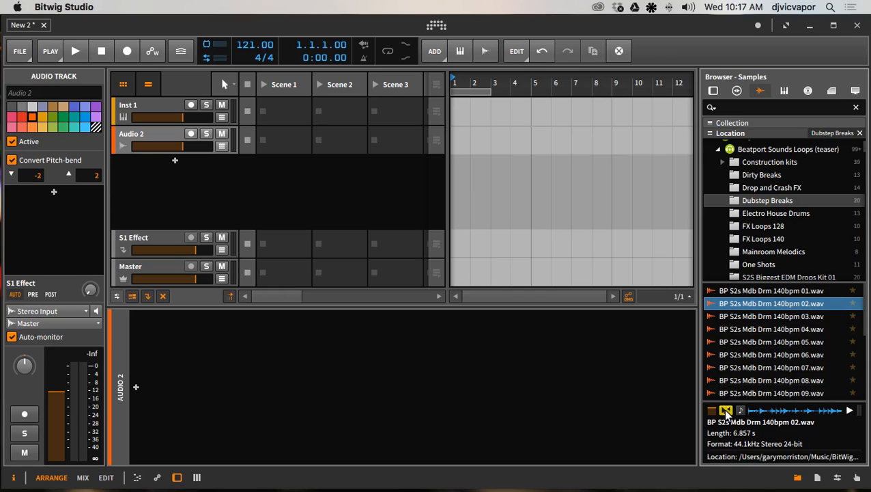
{"action": "left_click", "coordinate": [772, 315]}
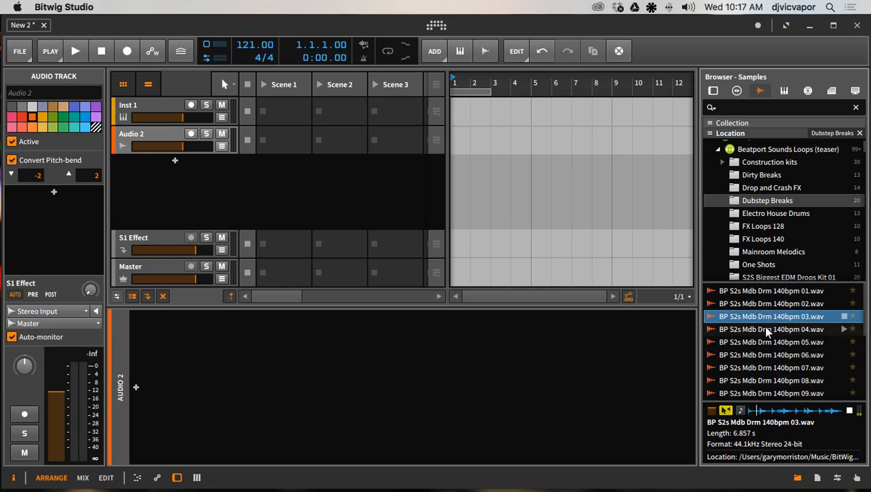
{"action": "left_click", "coordinate": [772, 341]}
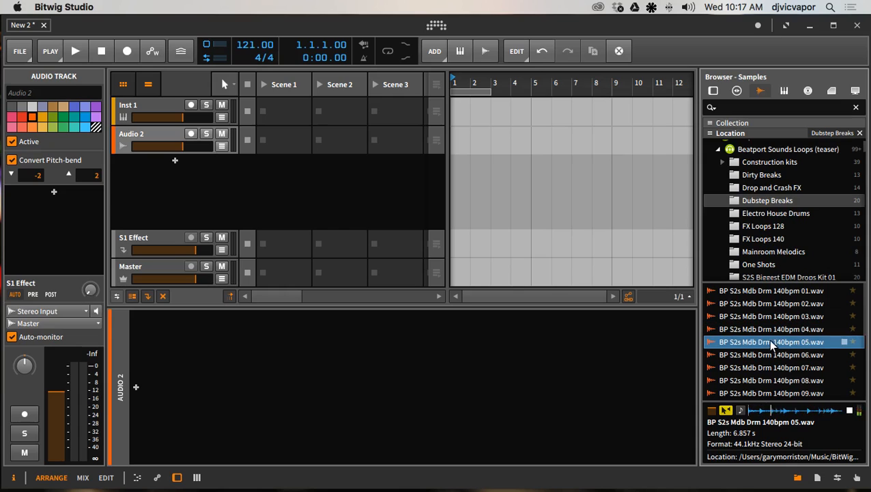
{"action": "left_click", "coordinate": [772, 355]}
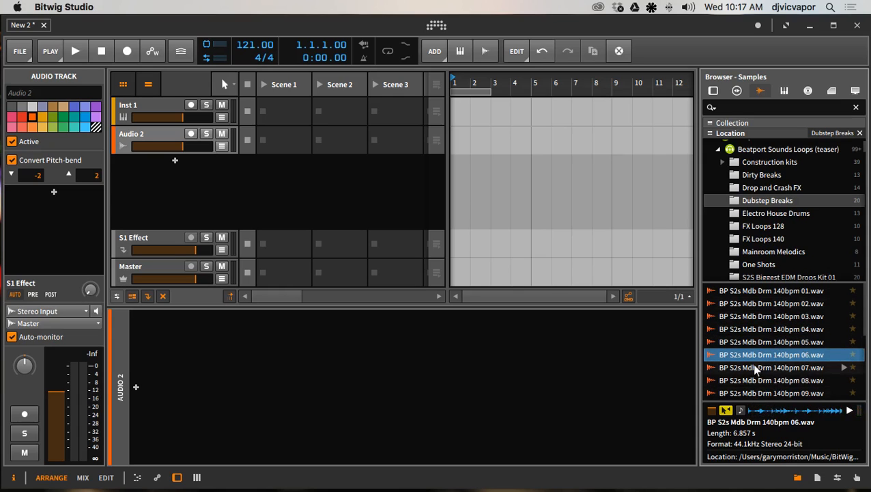
{"action": "mouse_move", "coordinate": [757, 316]}
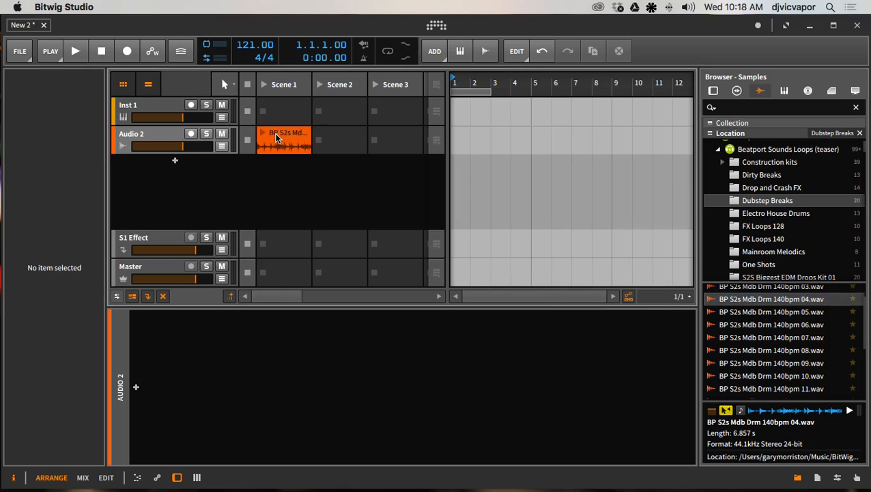
Step: Select the new BP S2s Mdb Drm 140bpm 04 clip in Scene 1 of Audio 2
{"action": "left_click", "coordinate": [284, 139]}
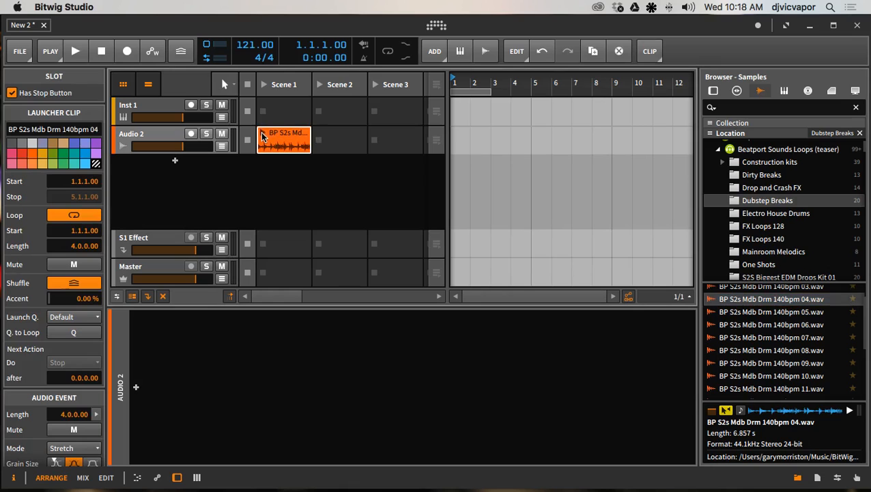
Step: Launch the 140bpm 04 clip in Audio 2's Scene 1 at 121 BPM, then stop playback
{"action": "left_click", "coordinate": [76, 51]}
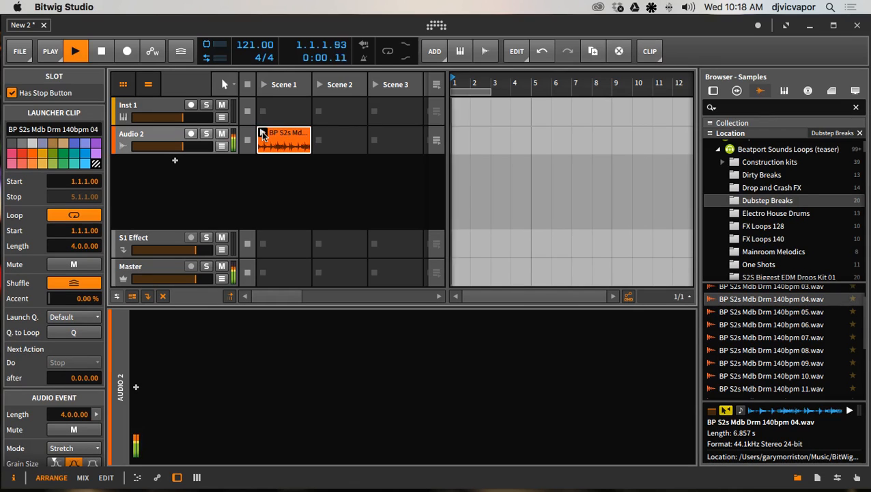
{"action": "left_click", "coordinate": [262, 132]}
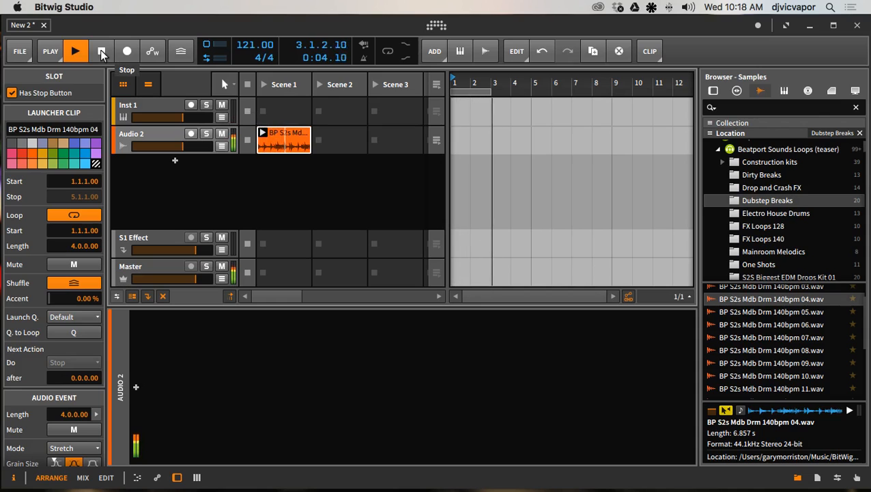
{"action": "left_click", "coordinate": [76, 50]}
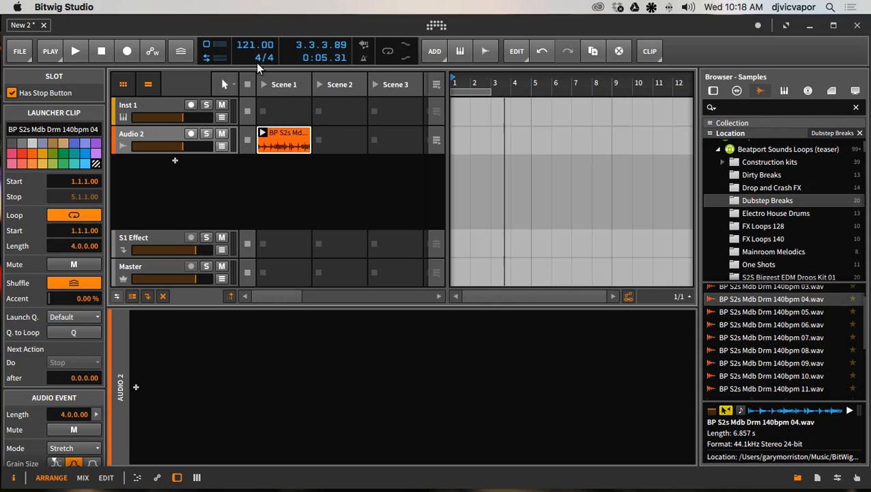
Step: Enable 'Synchronize preview playback to song tempo' in the browser preview strip
{"action": "left_click", "coordinate": [284, 139]}
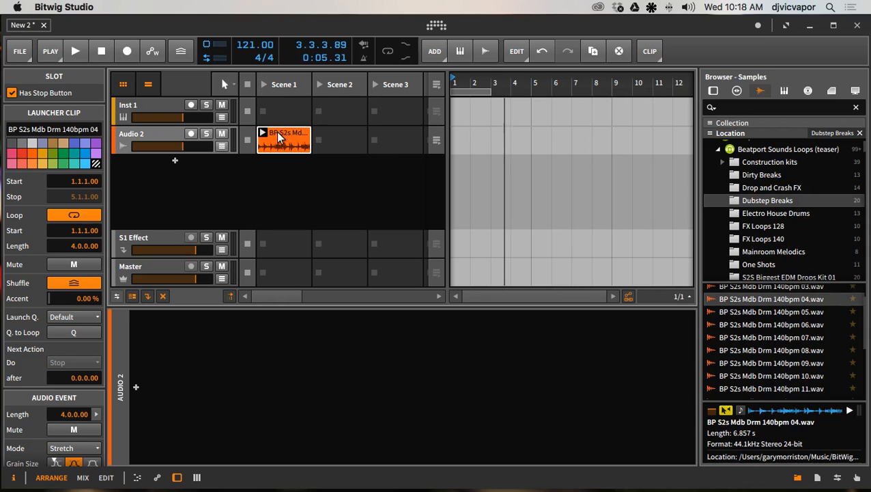
{"action": "mouse_move", "coordinate": [283, 139]}
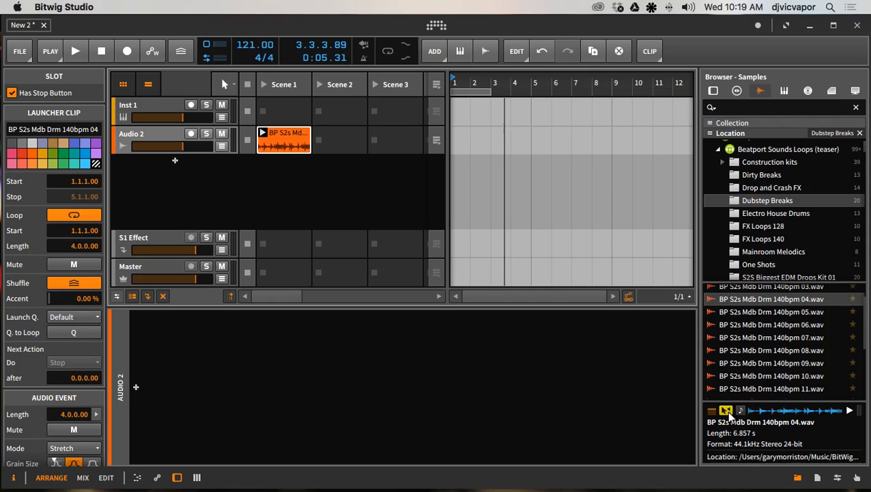
{"action": "mouse_move", "coordinate": [741, 410]}
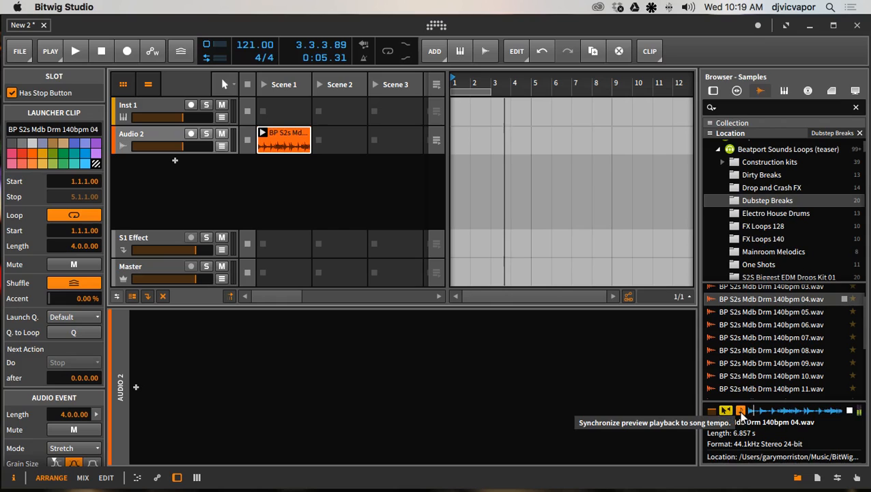
{"action": "left_click", "coordinate": [740, 410]}
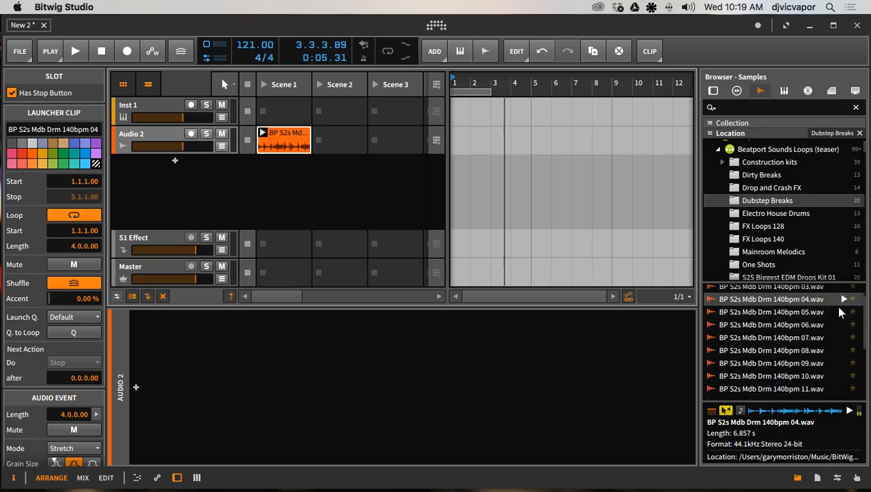
{"action": "mouse_move", "coordinate": [759, 344]}
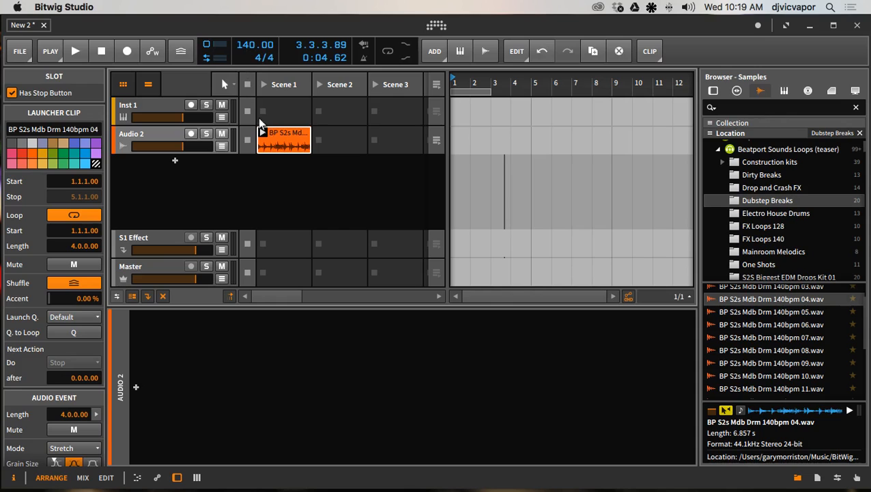
Step: Play the drum loop clip at the 140 BPM project tempo
{"action": "left_click", "coordinate": [75, 50]}
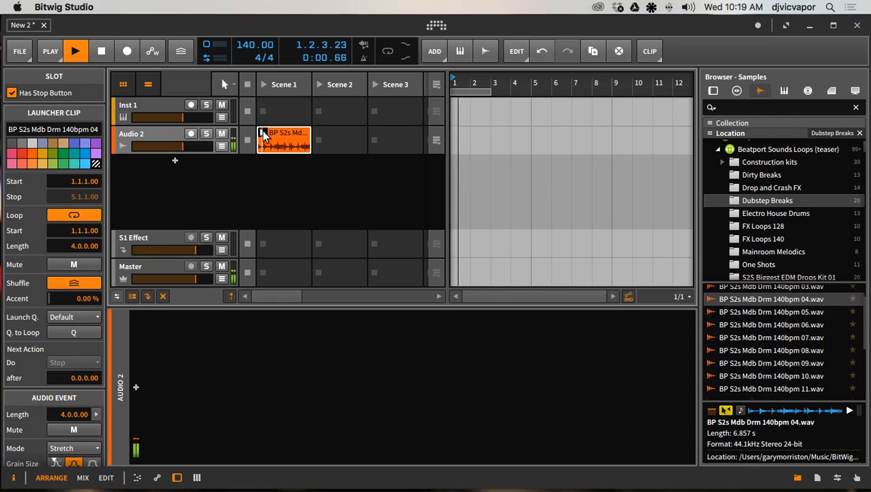
{"action": "left_click", "coordinate": [75, 51]}
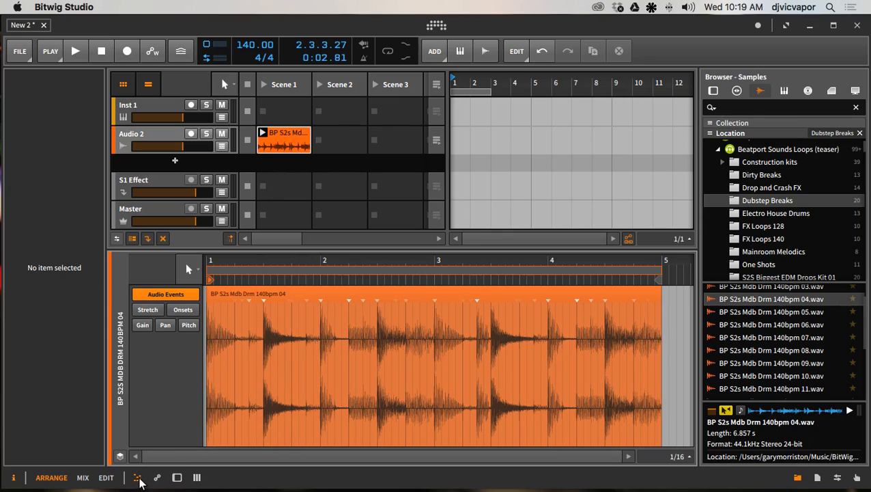
{"action": "mouse_move", "coordinate": [137, 478]}
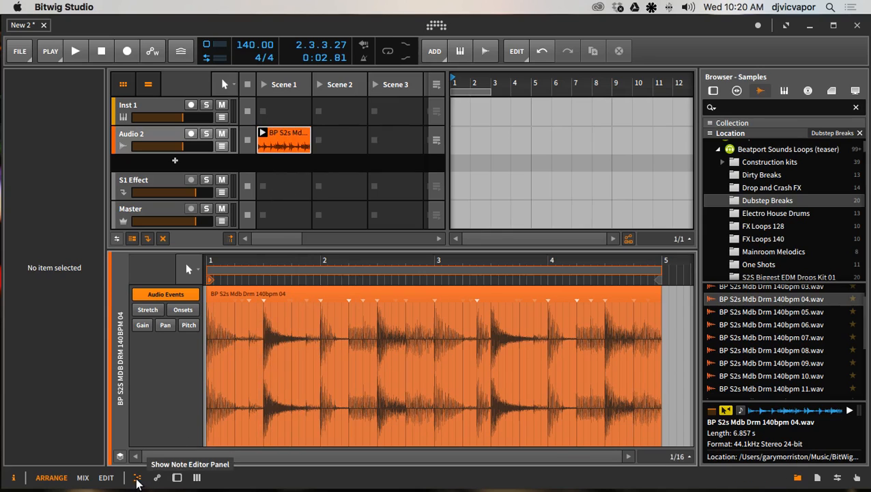
Step: Show the 140bpm 04 clip's waveform editor and play the loop again, then stop
{"action": "left_click", "coordinate": [137, 477]}
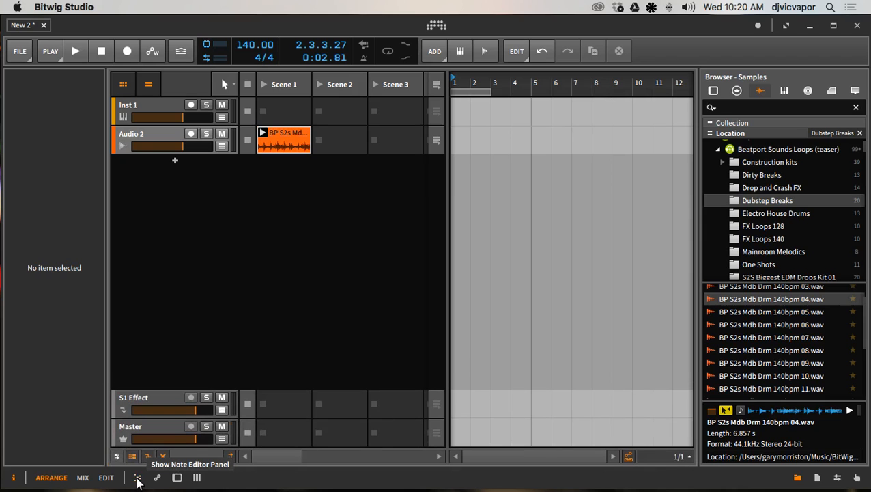
{"action": "left_click", "coordinate": [137, 477]}
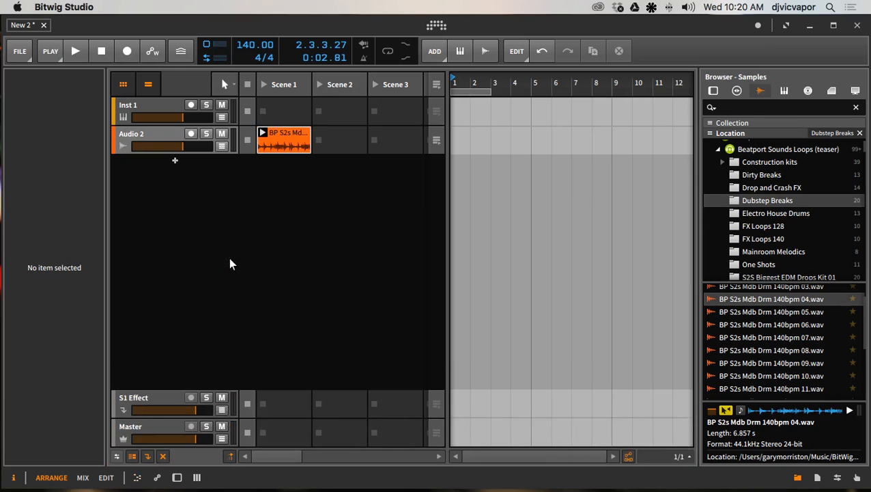
{"action": "double_click", "coordinate": [283, 141]}
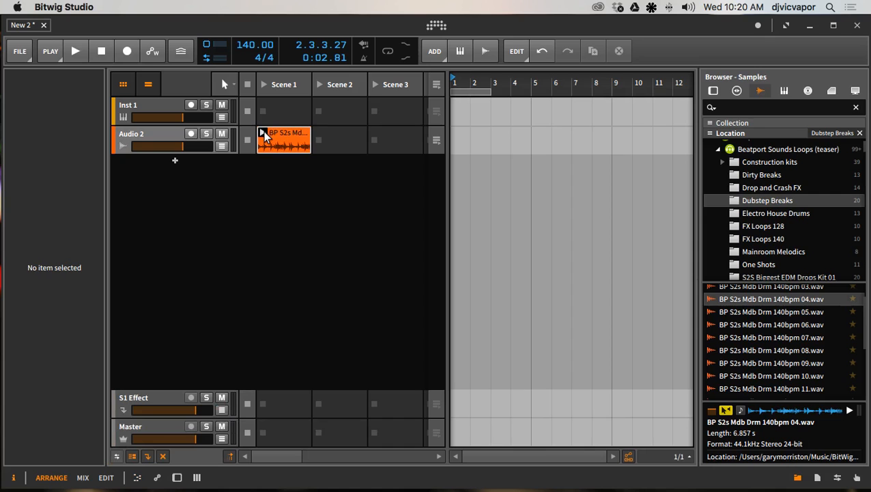
{"action": "left_click", "coordinate": [75, 50]}
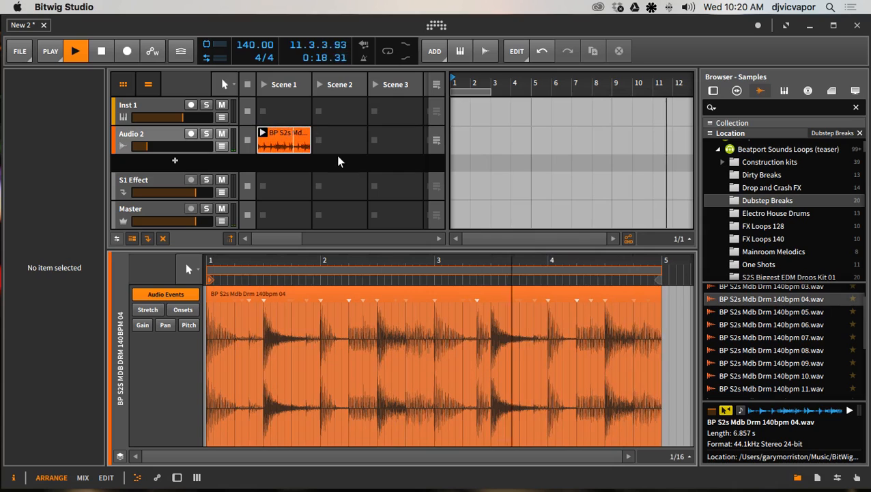
{"action": "left_click", "coordinate": [101, 50]}
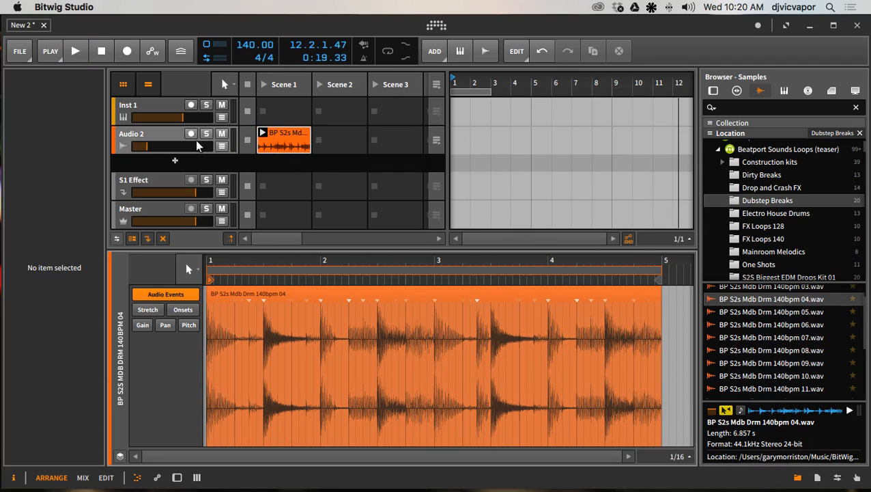
Step: Turn Audio 2's volume fader down to about -35 dB
{"action": "left_click_drag", "start_coordinate": [163, 147], "coordinate": [139, 146]}
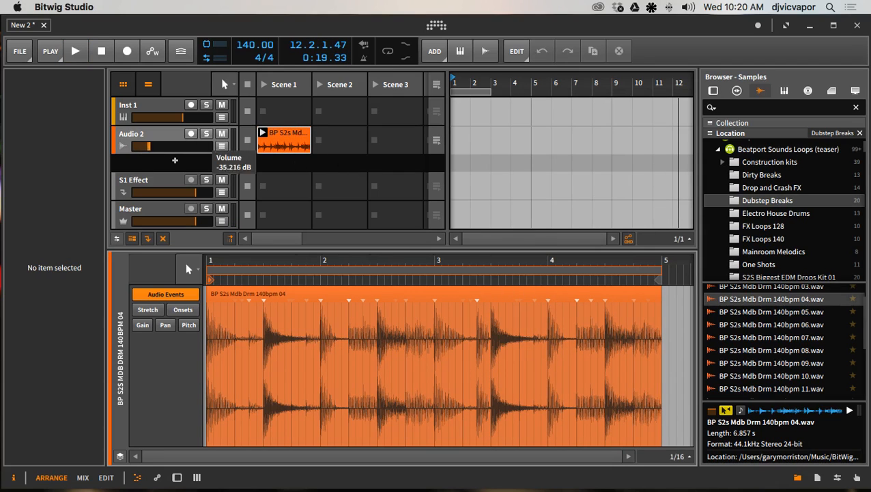
{"action": "left_click_drag", "start_coordinate": [140, 146], "coordinate": [176, 146]}
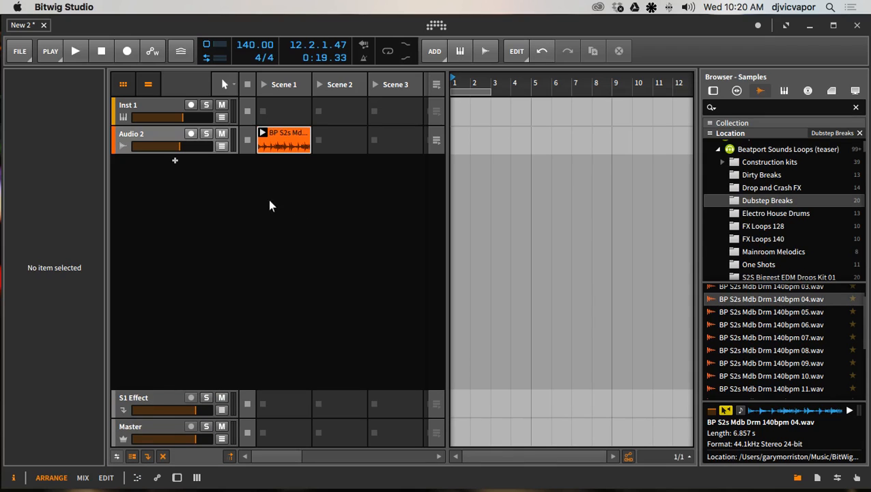
{"action": "mouse_move", "coordinate": [254, 252]}
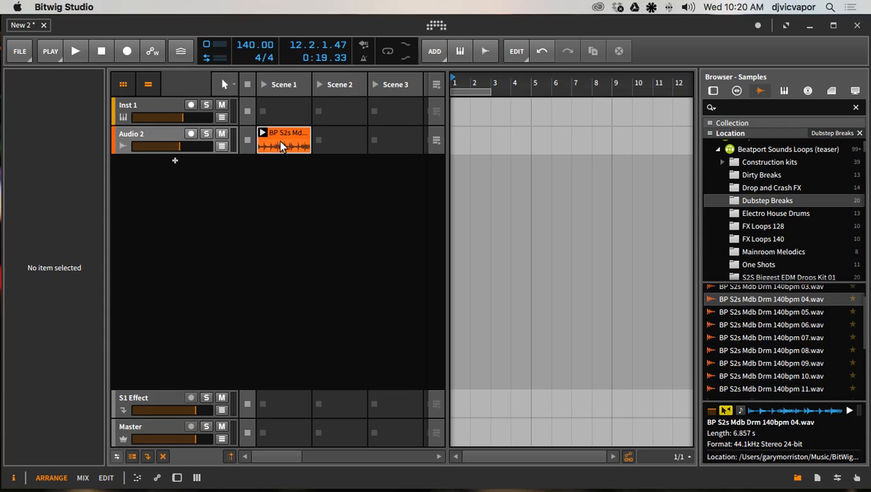
Step: Select the 140bpm 04 drum loop clip to show its launcher and audio event settings
{"action": "left_click", "coordinate": [284, 140]}
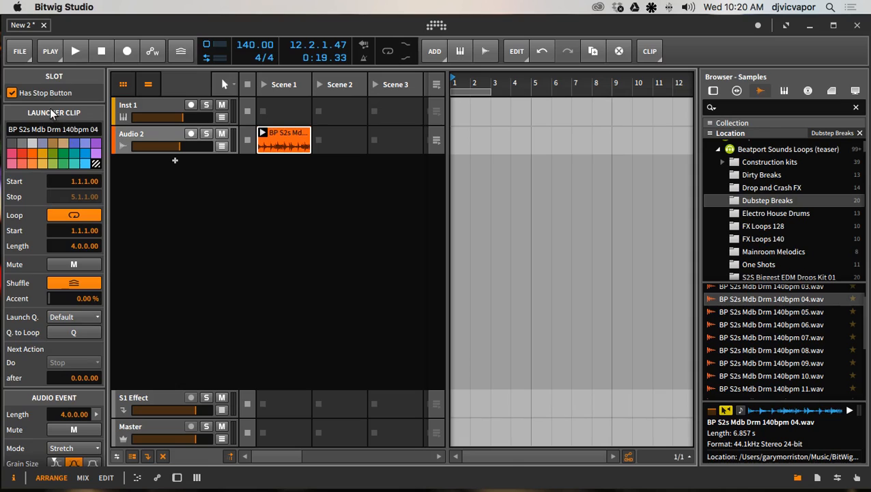
{"action": "mouse_move", "coordinate": [212, 160]}
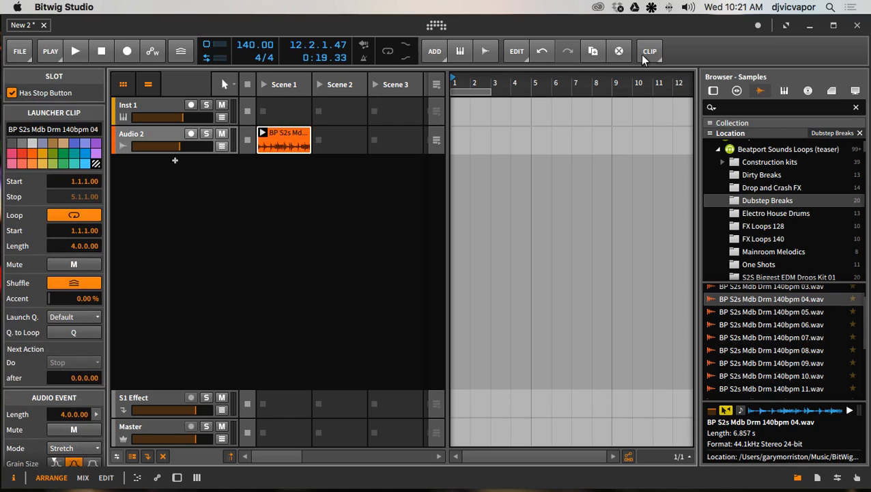
{"action": "mouse_move", "coordinate": [656, 60]}
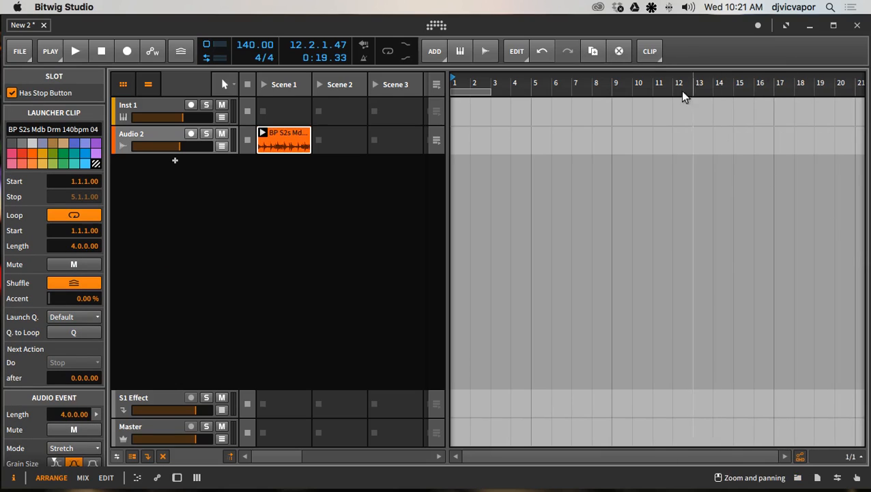
{"action": "mouse_move", "coordinate": [648, 52]}
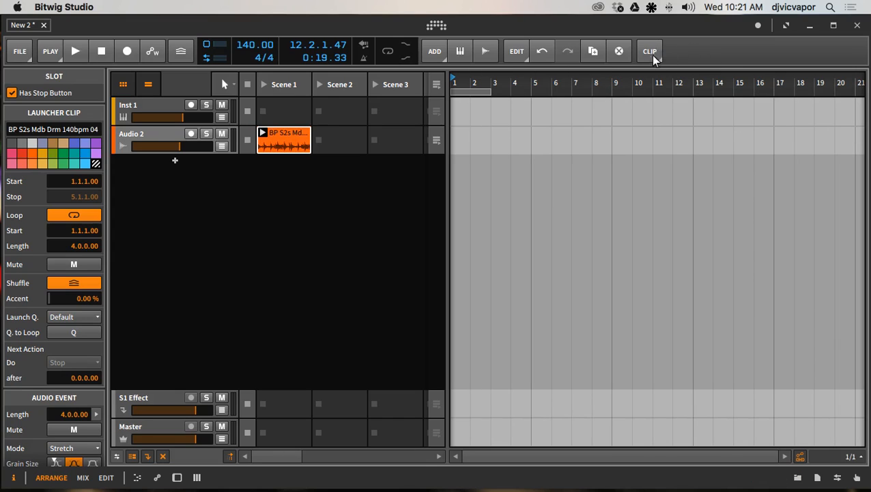
Step: Hide the sample browser and open the Clip menu listing Reverse, Transpose and Bounce
{"action": "left_click", "coordinate": [143, 103]}
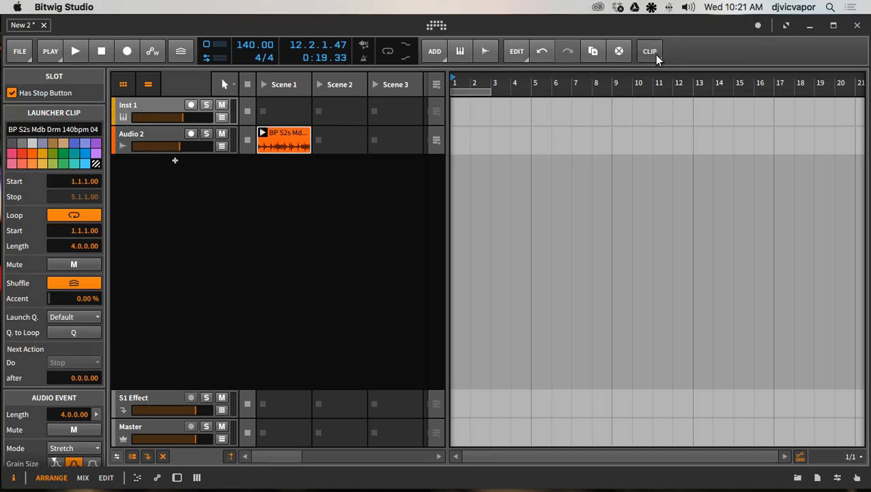
{"action": "left_click", "coordinate": [651, 52]}
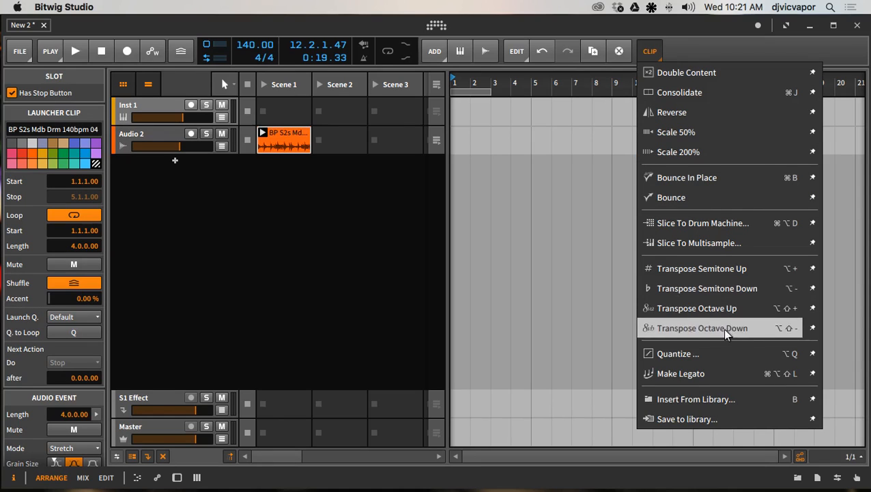
{"action": "mouse_move", "coordinate": [811, 197]}
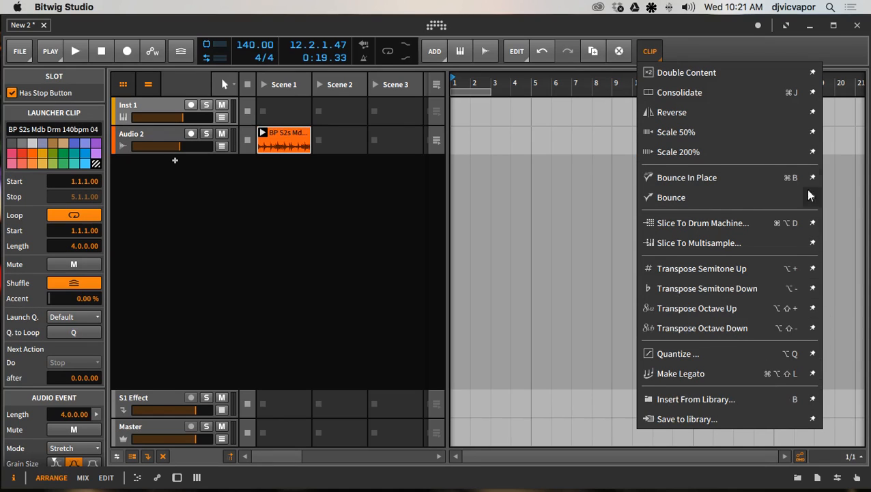
{"action": "mouse_move", "coordinate": [694, 72]}
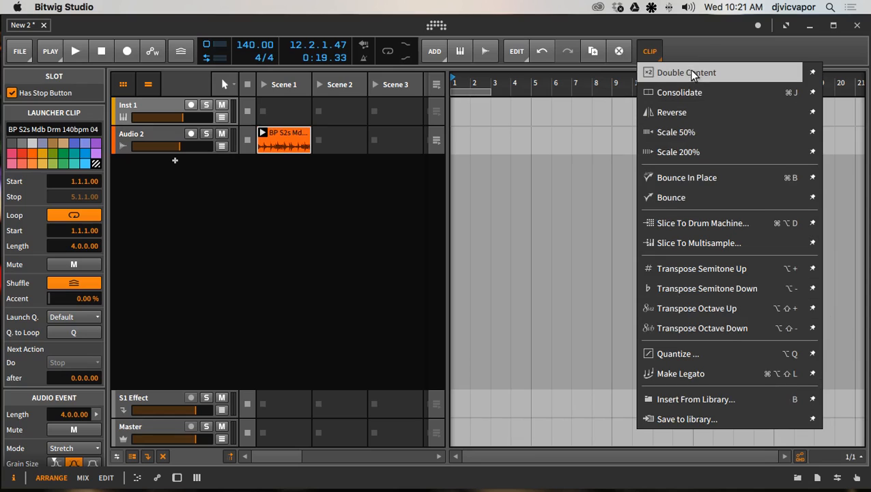